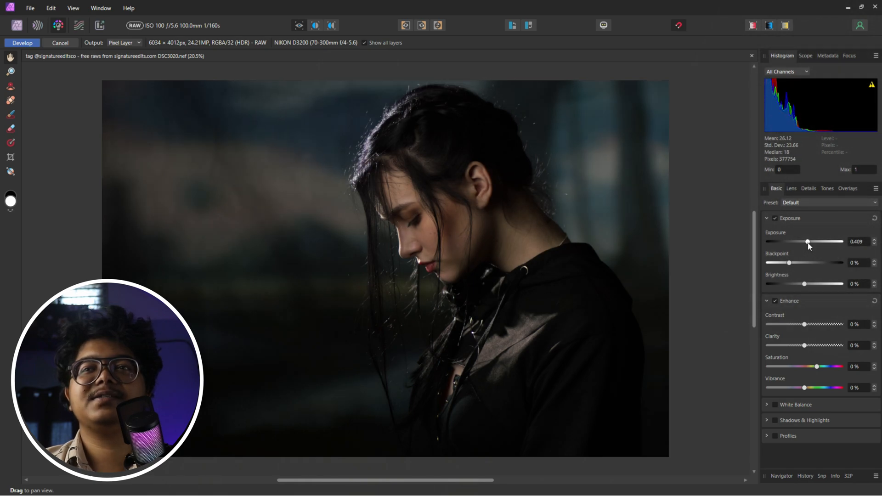
pyautogui.moveTo(787, 269)
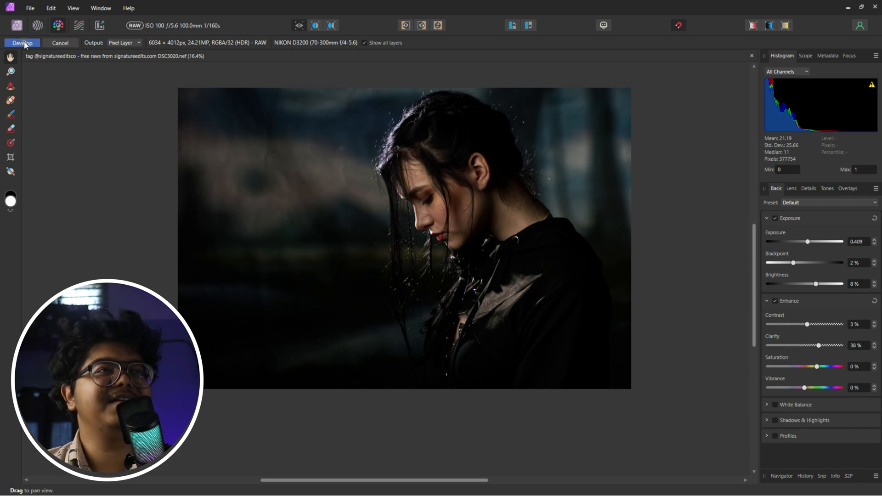
# Develop the RAW, shape the tone curve into a gentle S for contrast, and compare with the layer hidden.
pyautogui.click(22, 44)
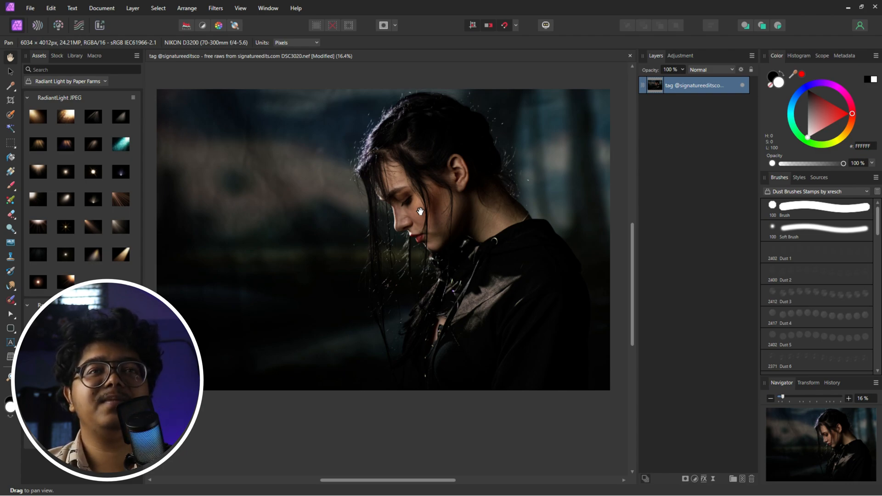
pyautogui.moveTo(529, 243)
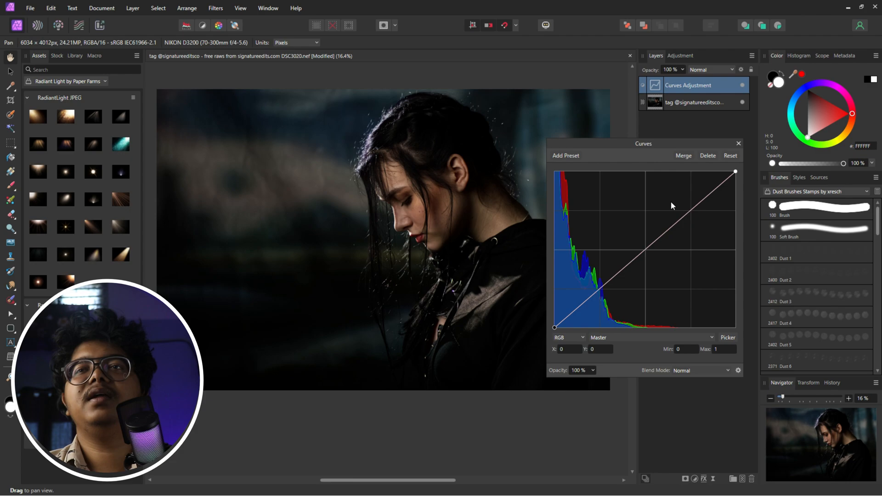
pyautogui.click(691, 206)
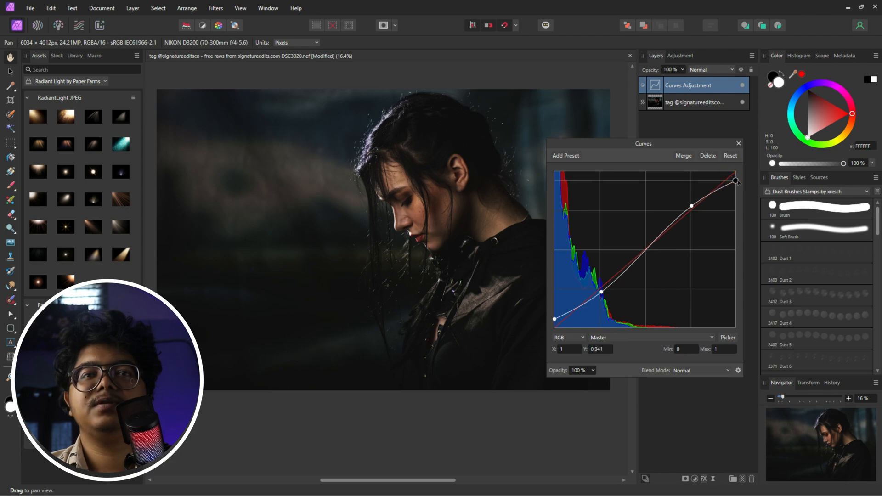
pyautogui.click(738, 143)
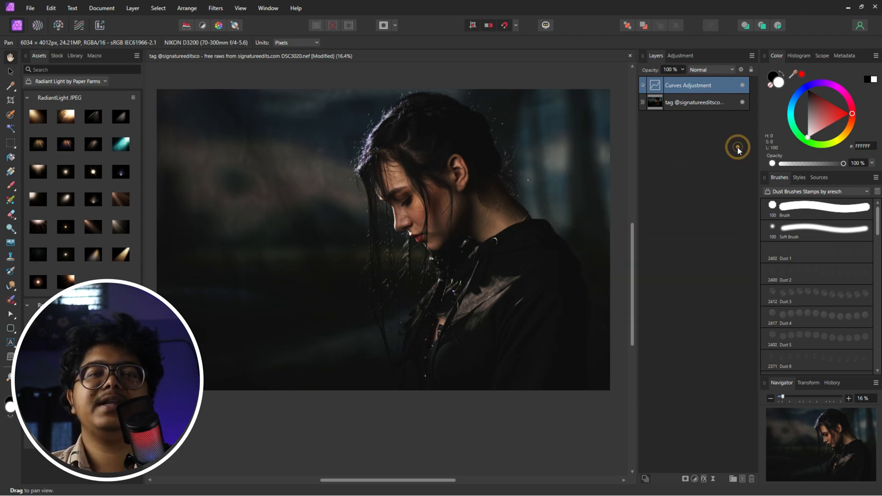
pyautogui.moveTo(752, 89)
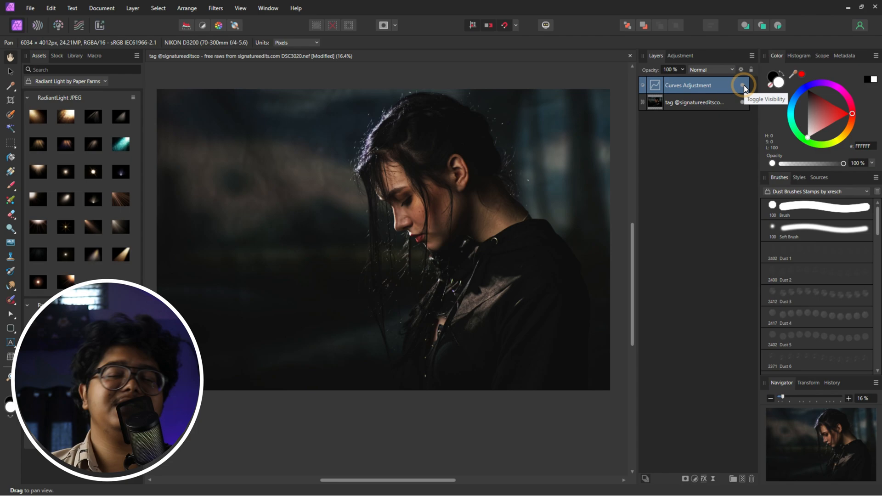
pyautogui.click(744, 85)
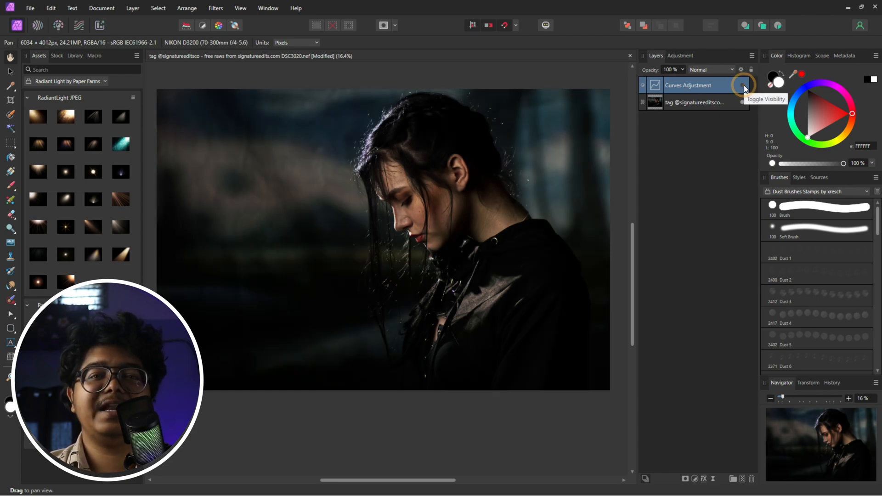
pyautogui.click(742, 84)
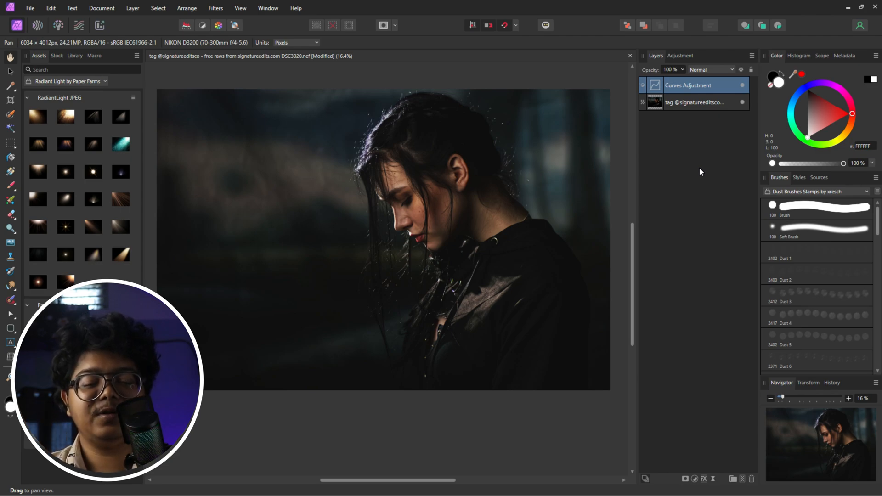
# Add Color Balance: Midtones Cyan/Red -11, Magenta/Green 5, Yellow/Blue -11; Shadows Magenta/Green 5, Yellow/Blue 9.
pyautogui.click(693, 479)
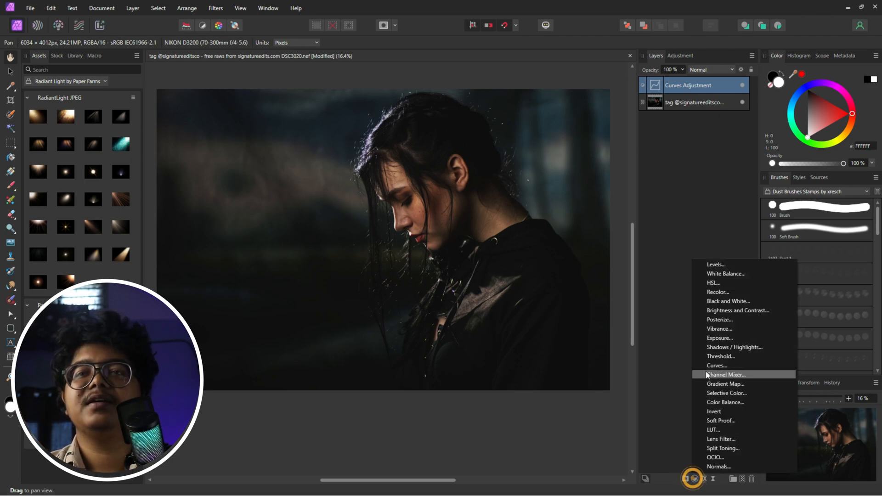
pyautogui.click(725, 403)
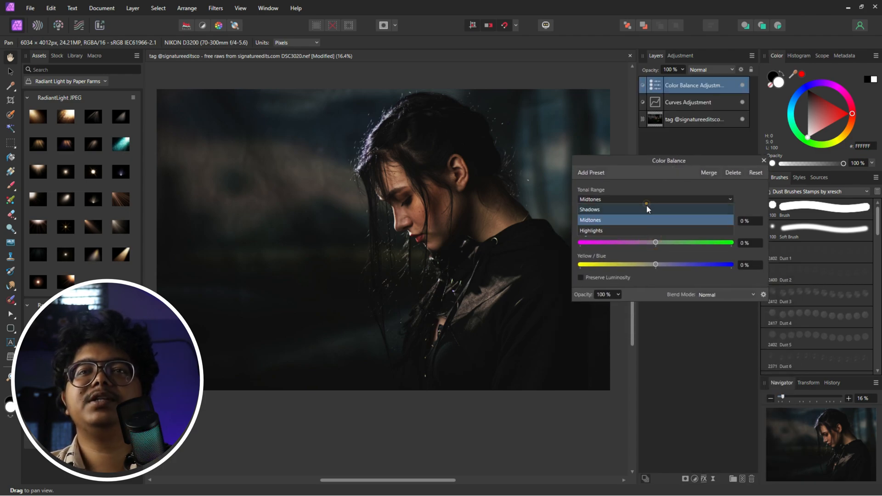
pyautogui.click(590, 219)
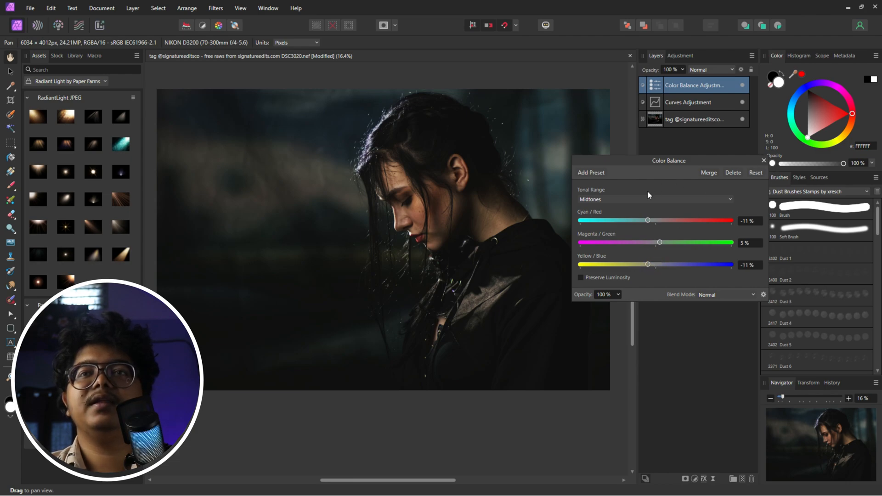
pyautogui.click(654, 199)
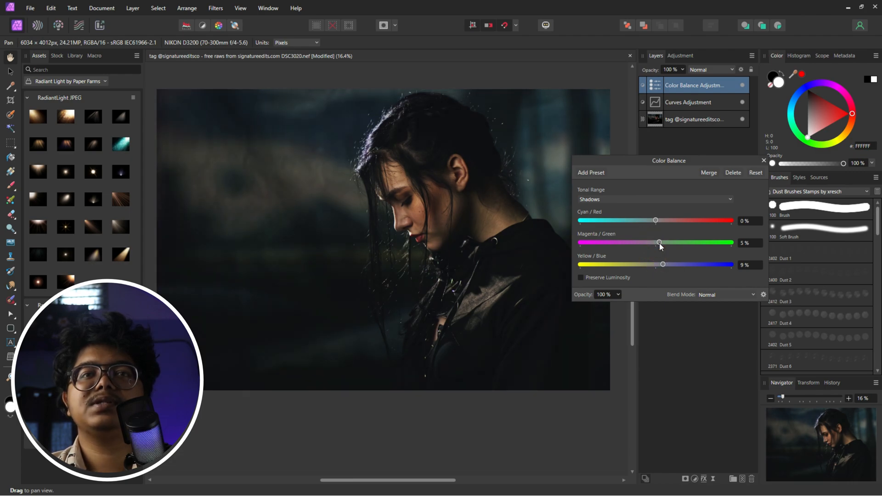
pyautogui.moveTo(660, 241)
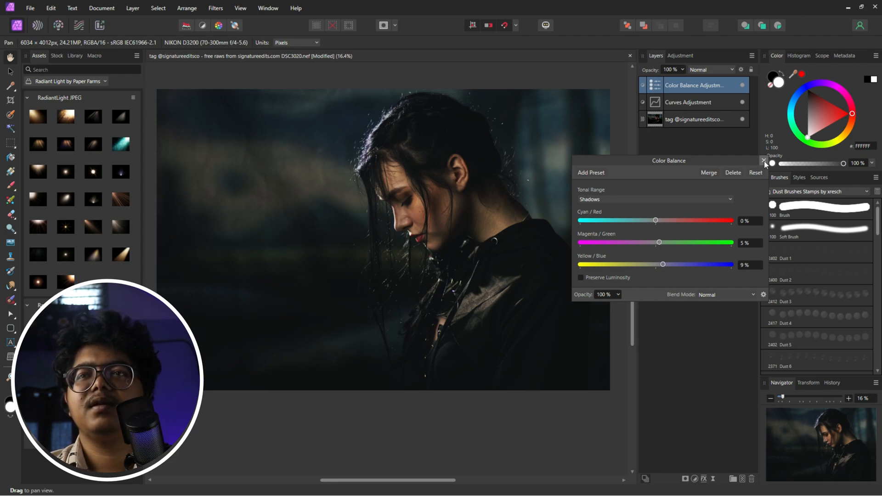
pyautogui.click(763, 161)
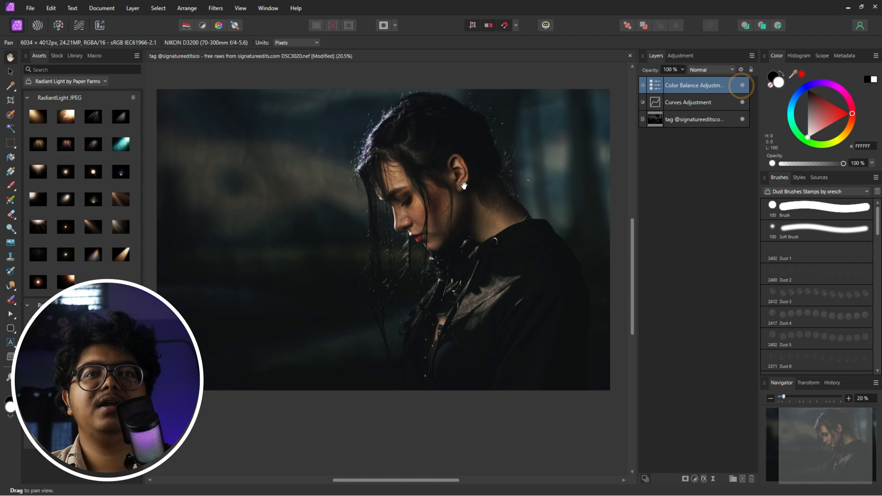
pyautogui.scroll(3)
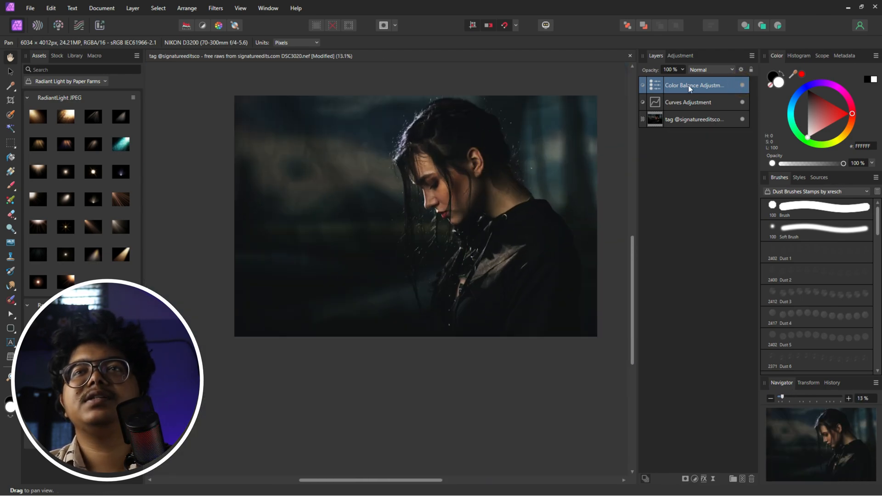
pyautogui.moveTo(715, 85)
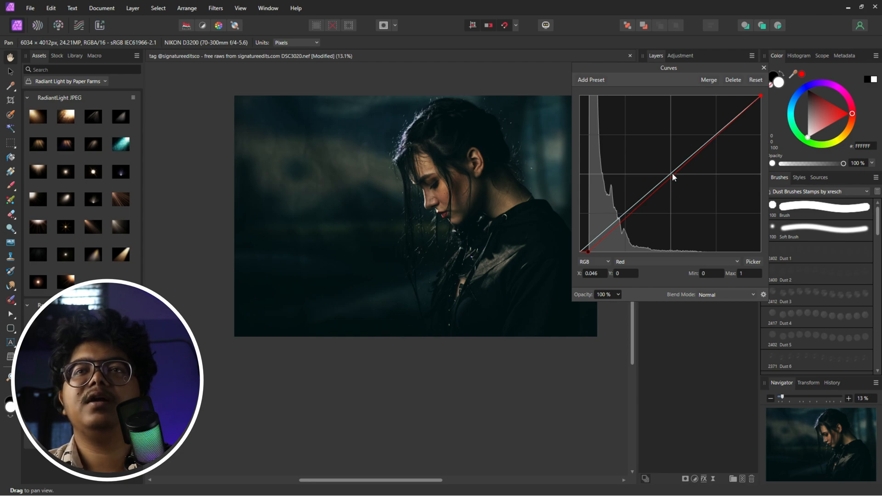
# In the top Curves layer restore the Green curve and pull the Blue midpoint down to 0.521/0.464.
pyautogui.click(677, 262)
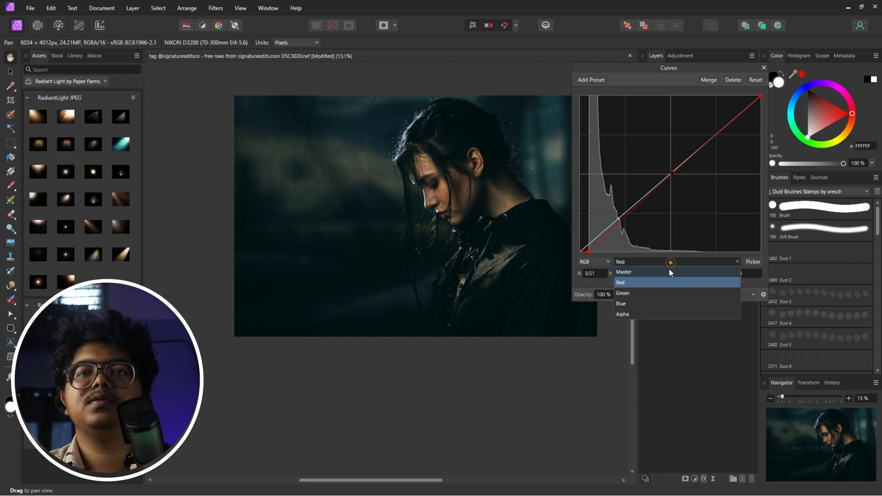
pyautogui.click(623, 293)
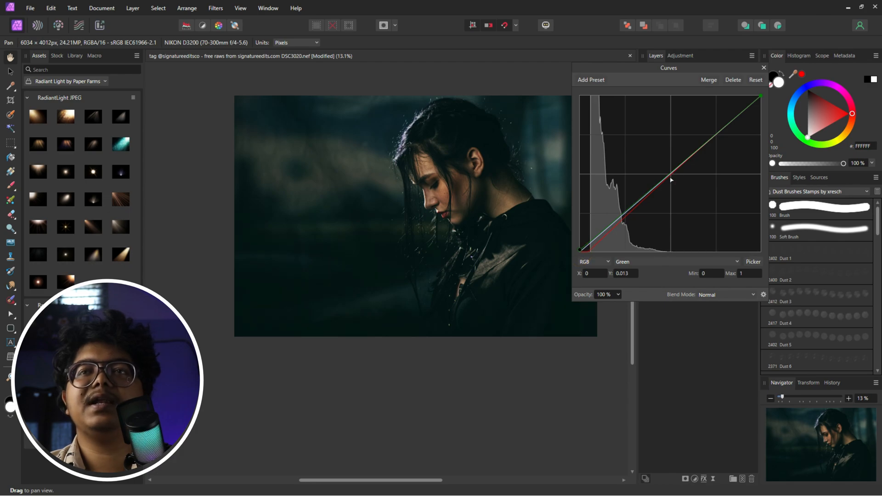
pyautogui.click(760, 95)
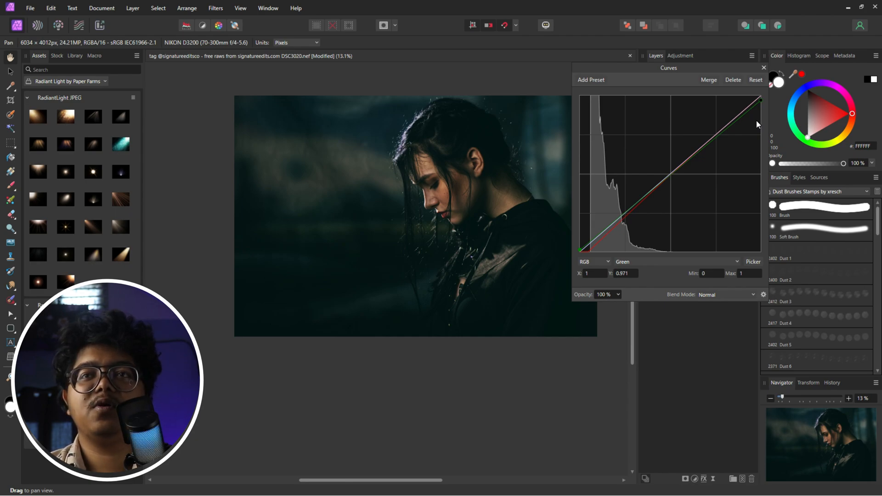
pyautogui.click(678, 261)
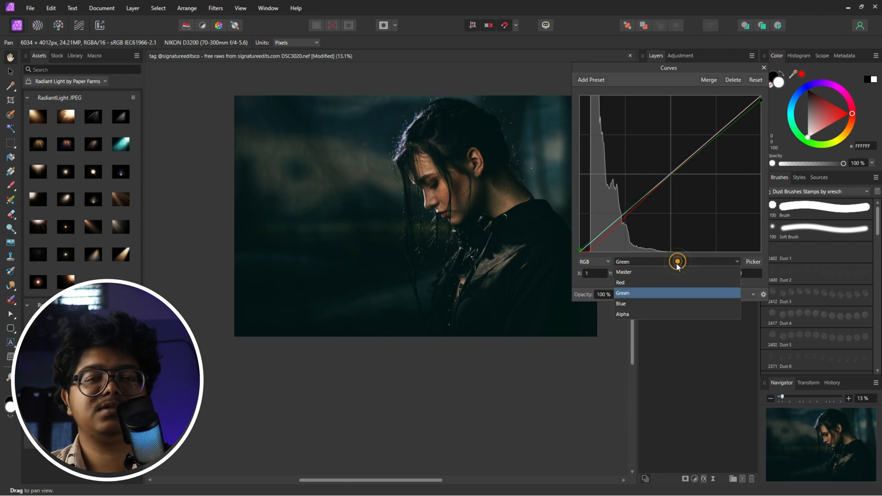
pyautogui.click(623, 293)
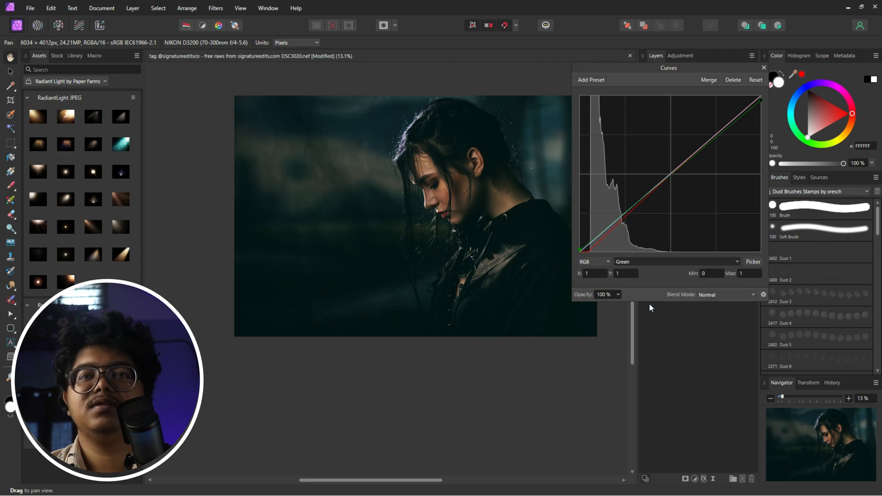
pyautogui.click(675, 261)
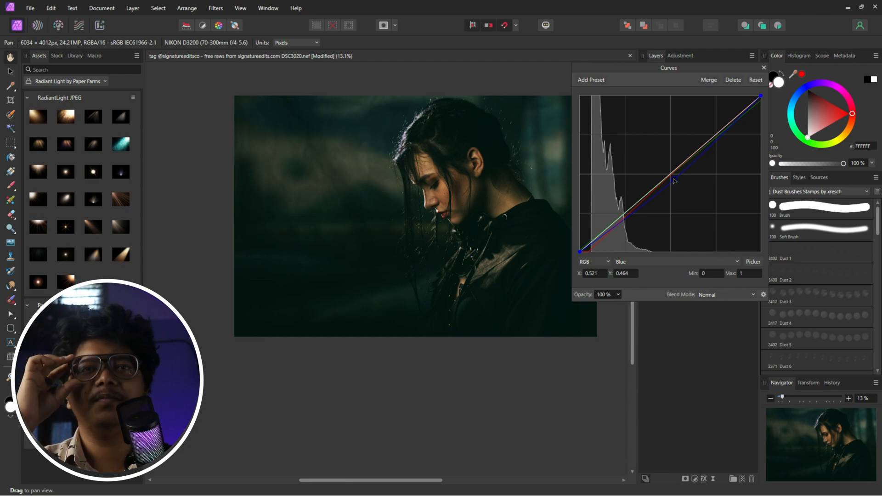
pyautogui.moveTo(778, 83)
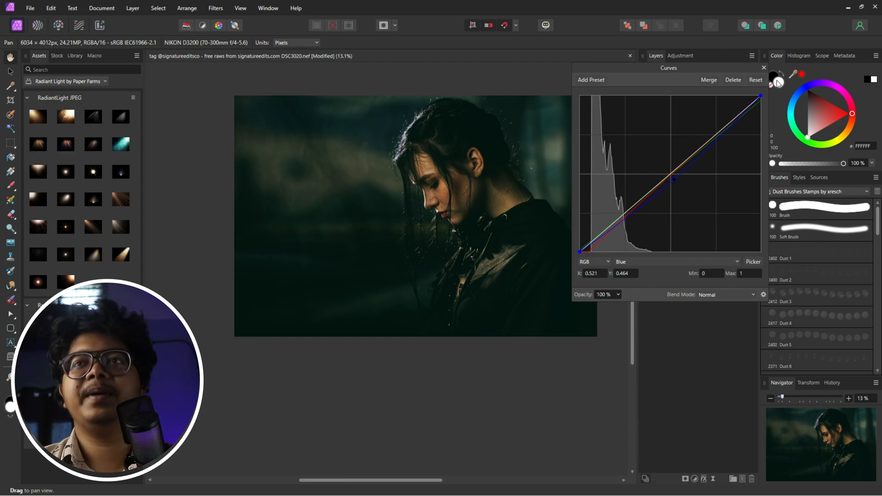
pyautogui.click(764, 67)
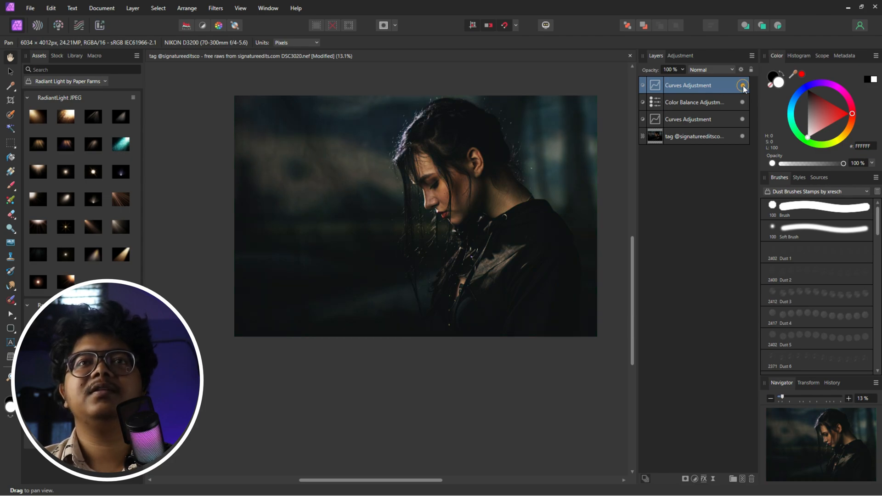
# Hide and re-show the adjustments to compare the graded look with the original.
pyautogui.click(743, 84)
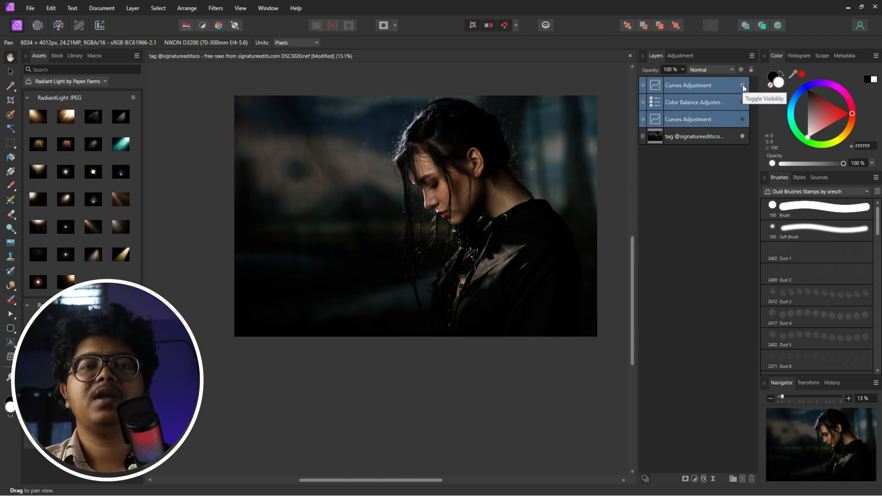
pyautogui.click(742, 84)
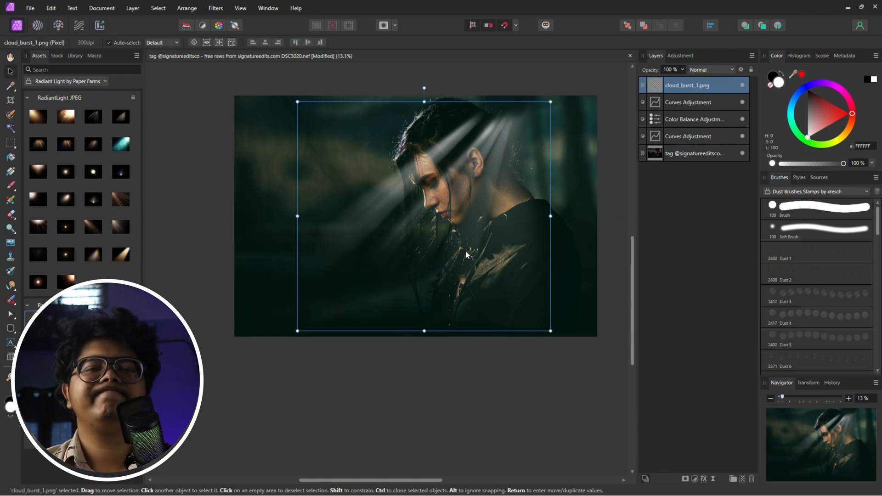
pyautogui.moveTo(551, 217)
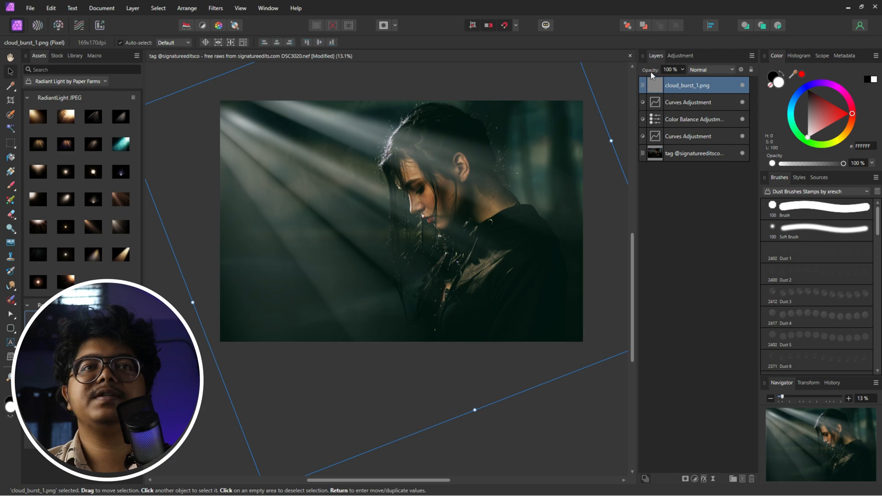
# Lower the cloud_burst_1 light-ray layer's opacity to 36%.
pyautogui.click(670, 69)
pyautogui.write('34')
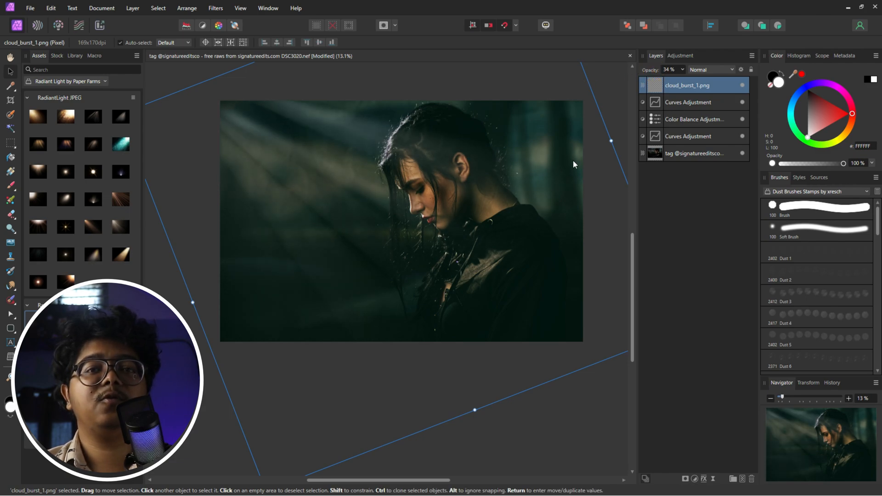
pyautogui.moveTo(695, 113)
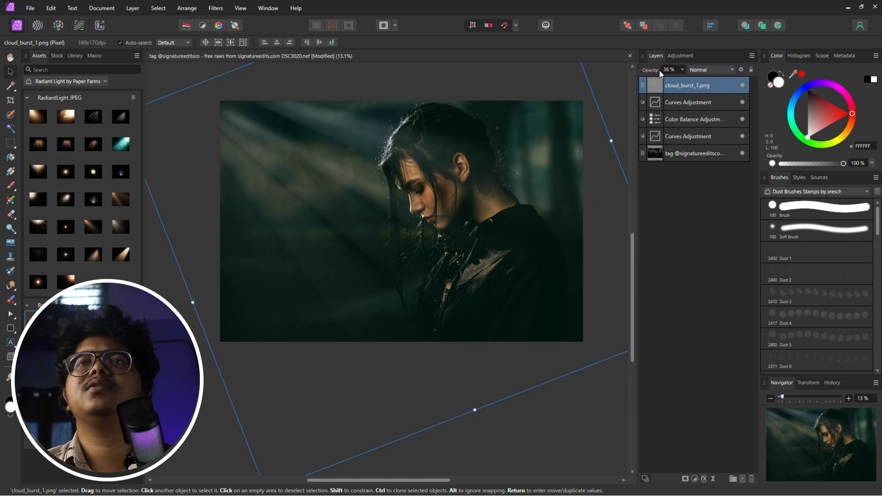
pyautogui.moveTo(742, 90)
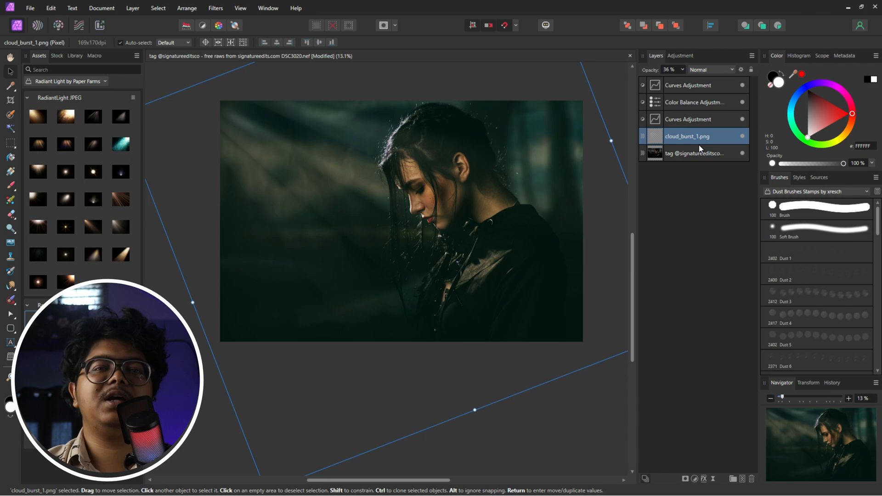
# Add a 27.9 px live Gaussian Blur in Screen mode with preserved edges and blend range weakened in the shadows.
pyautogui.click(687, 84)
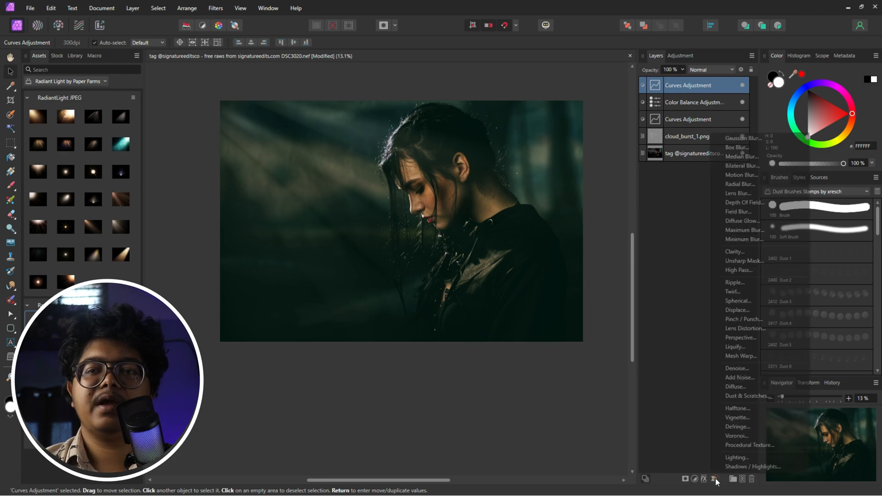
pyautogui.click(742, 138)
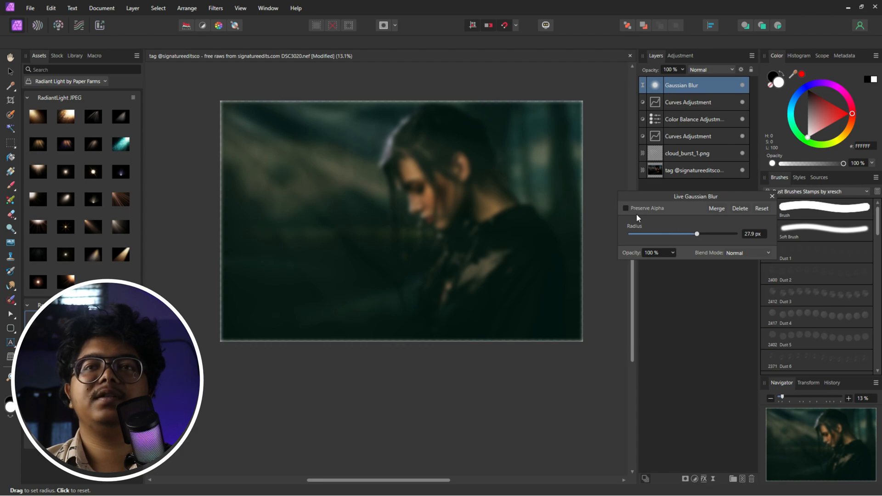
pyautogui.click(743, 253)
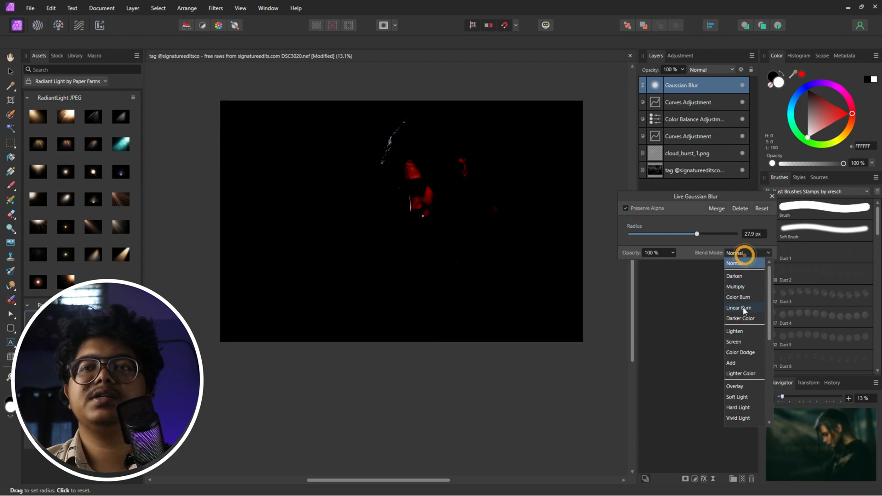
pyautogui.click(734, 341)
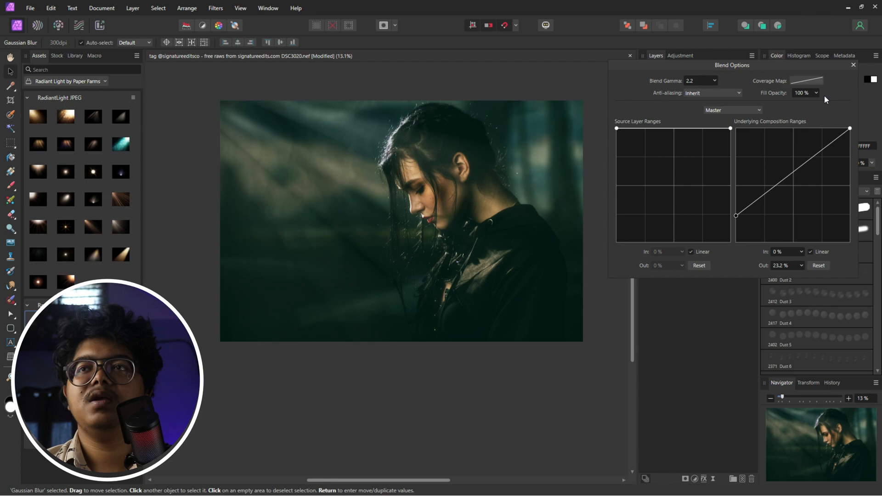
pyautogui.click(853, 64)
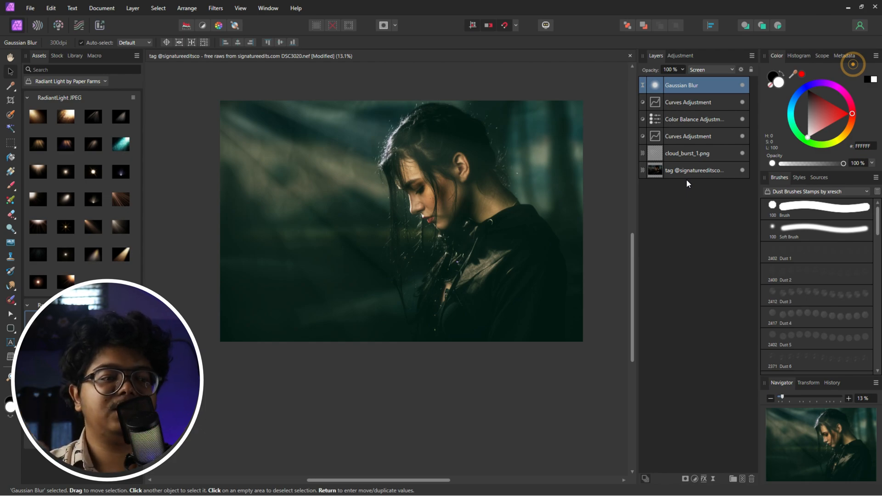
# Select the glow, overlay and adjustment layers together and hide them to compare with the original.
pyautogui.click(741, 85)
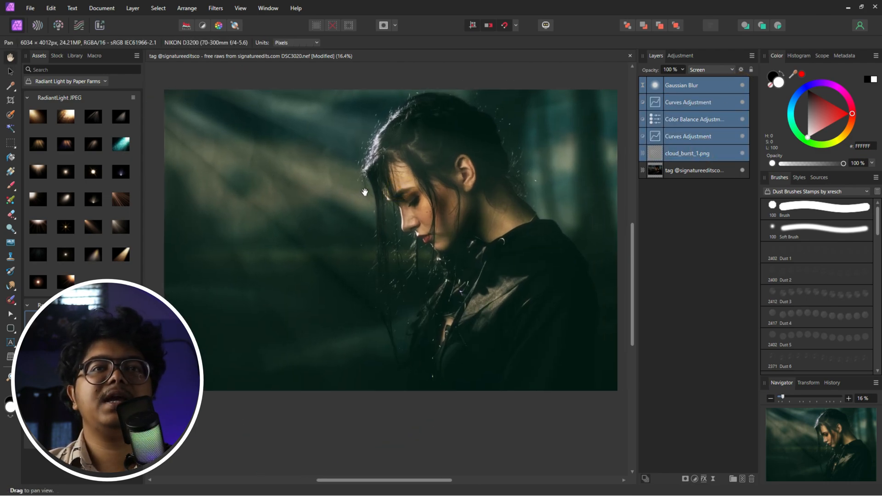
pyautogui.click(742, 85)
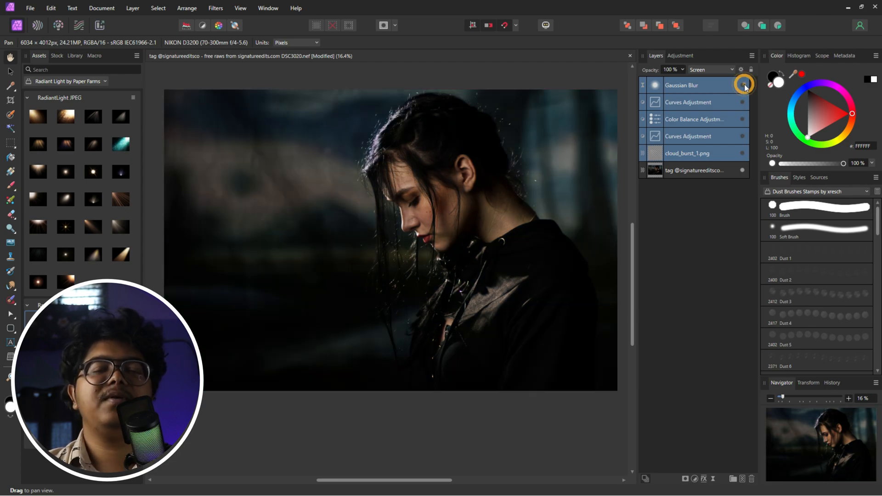